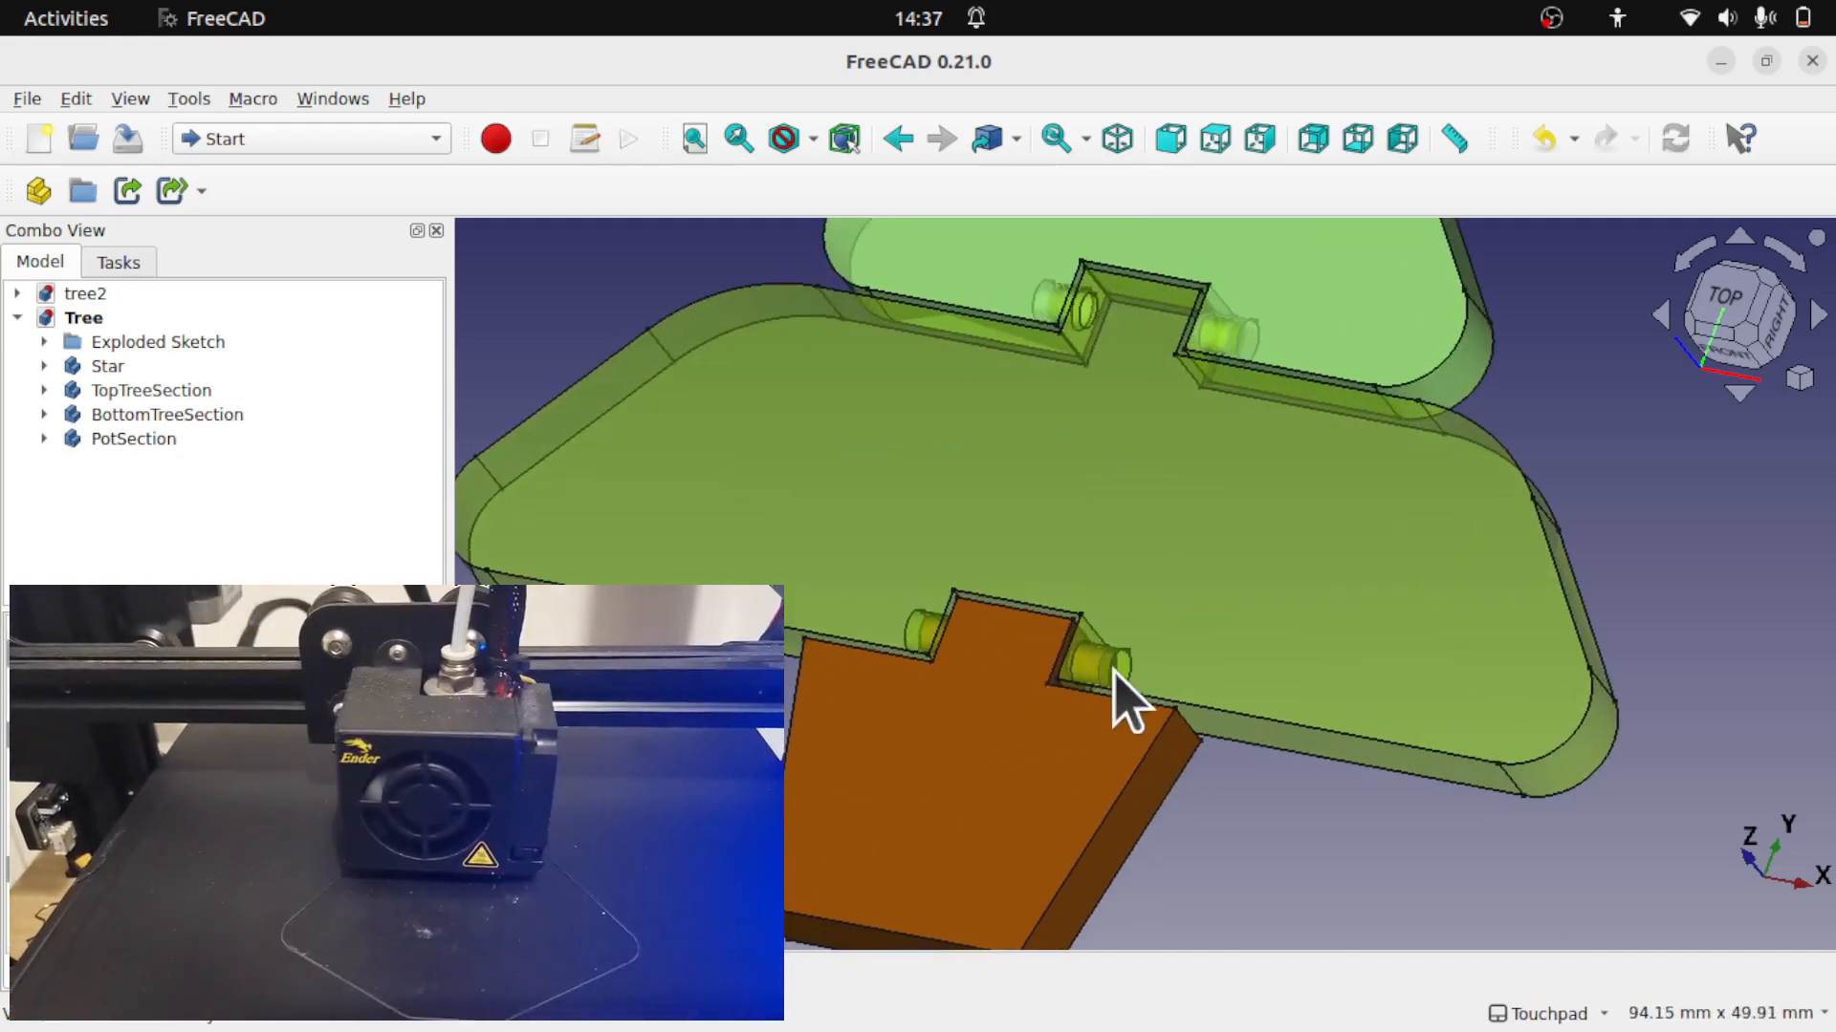
pyautogui.moveTo(1165, 457)
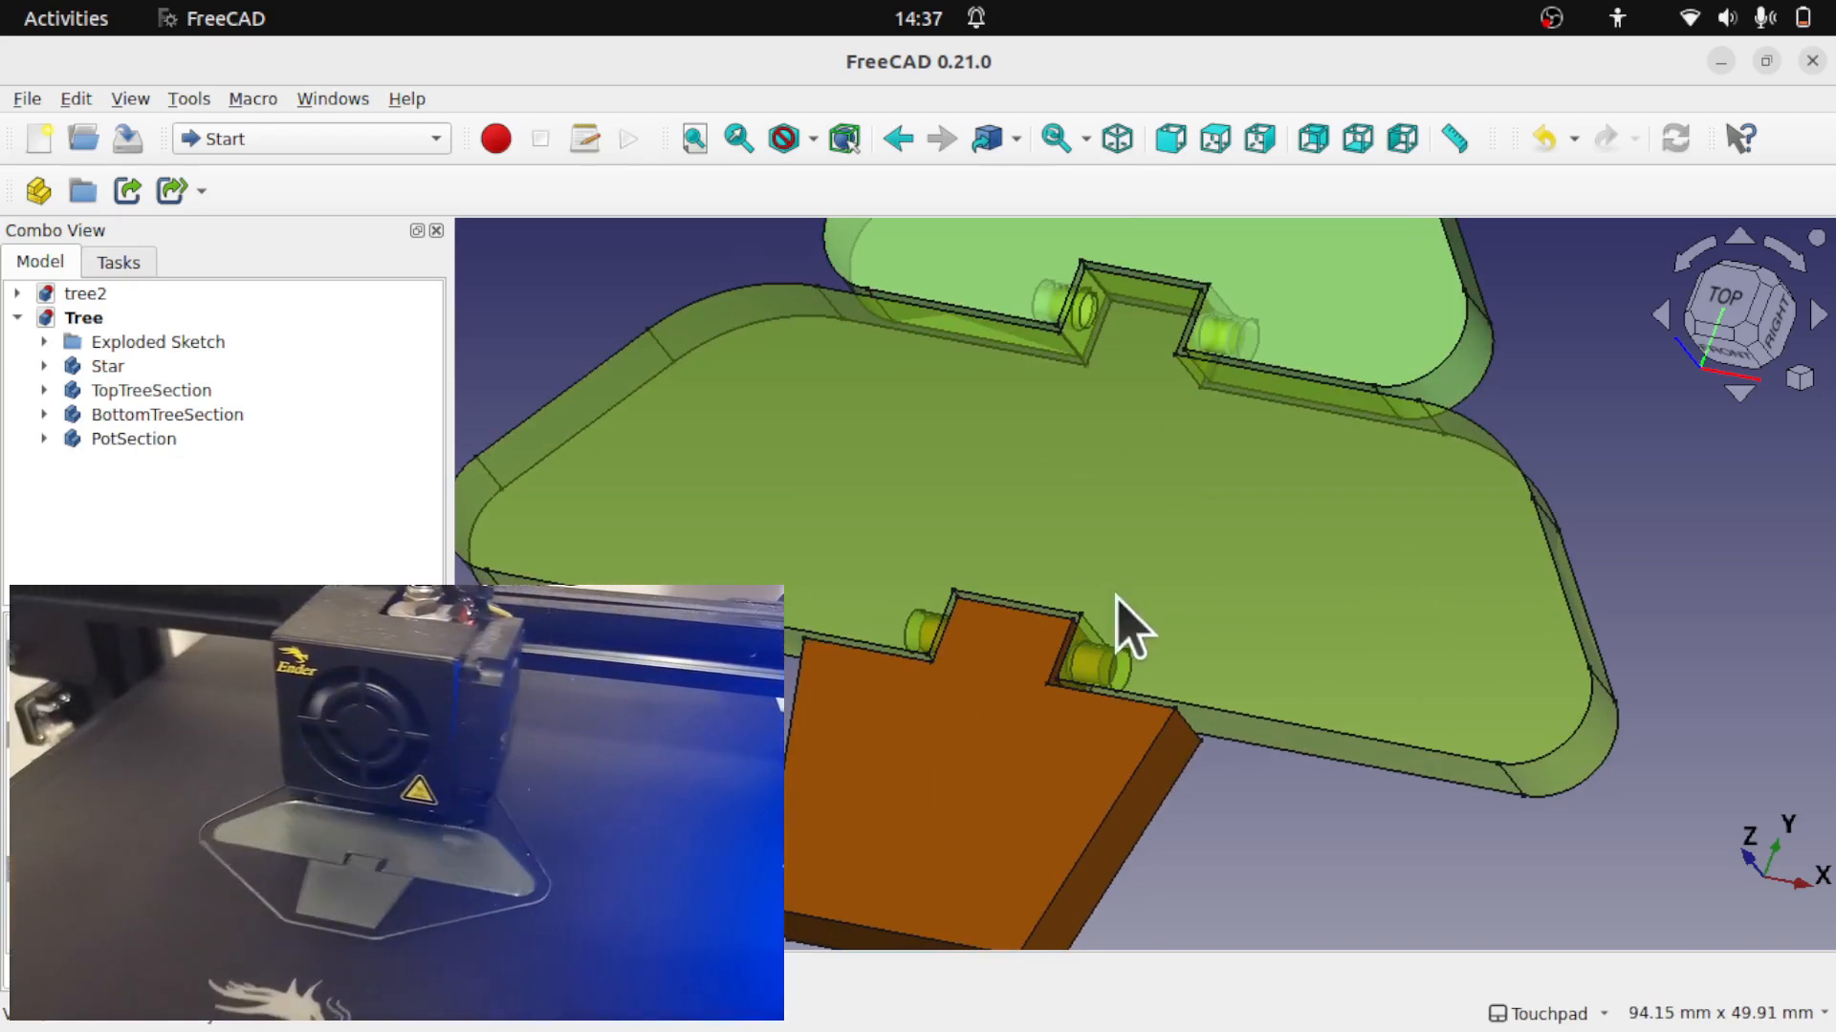
# Scroll through the constrained tree profile sketch to inspect it.
pyautogui.scroll(-3)
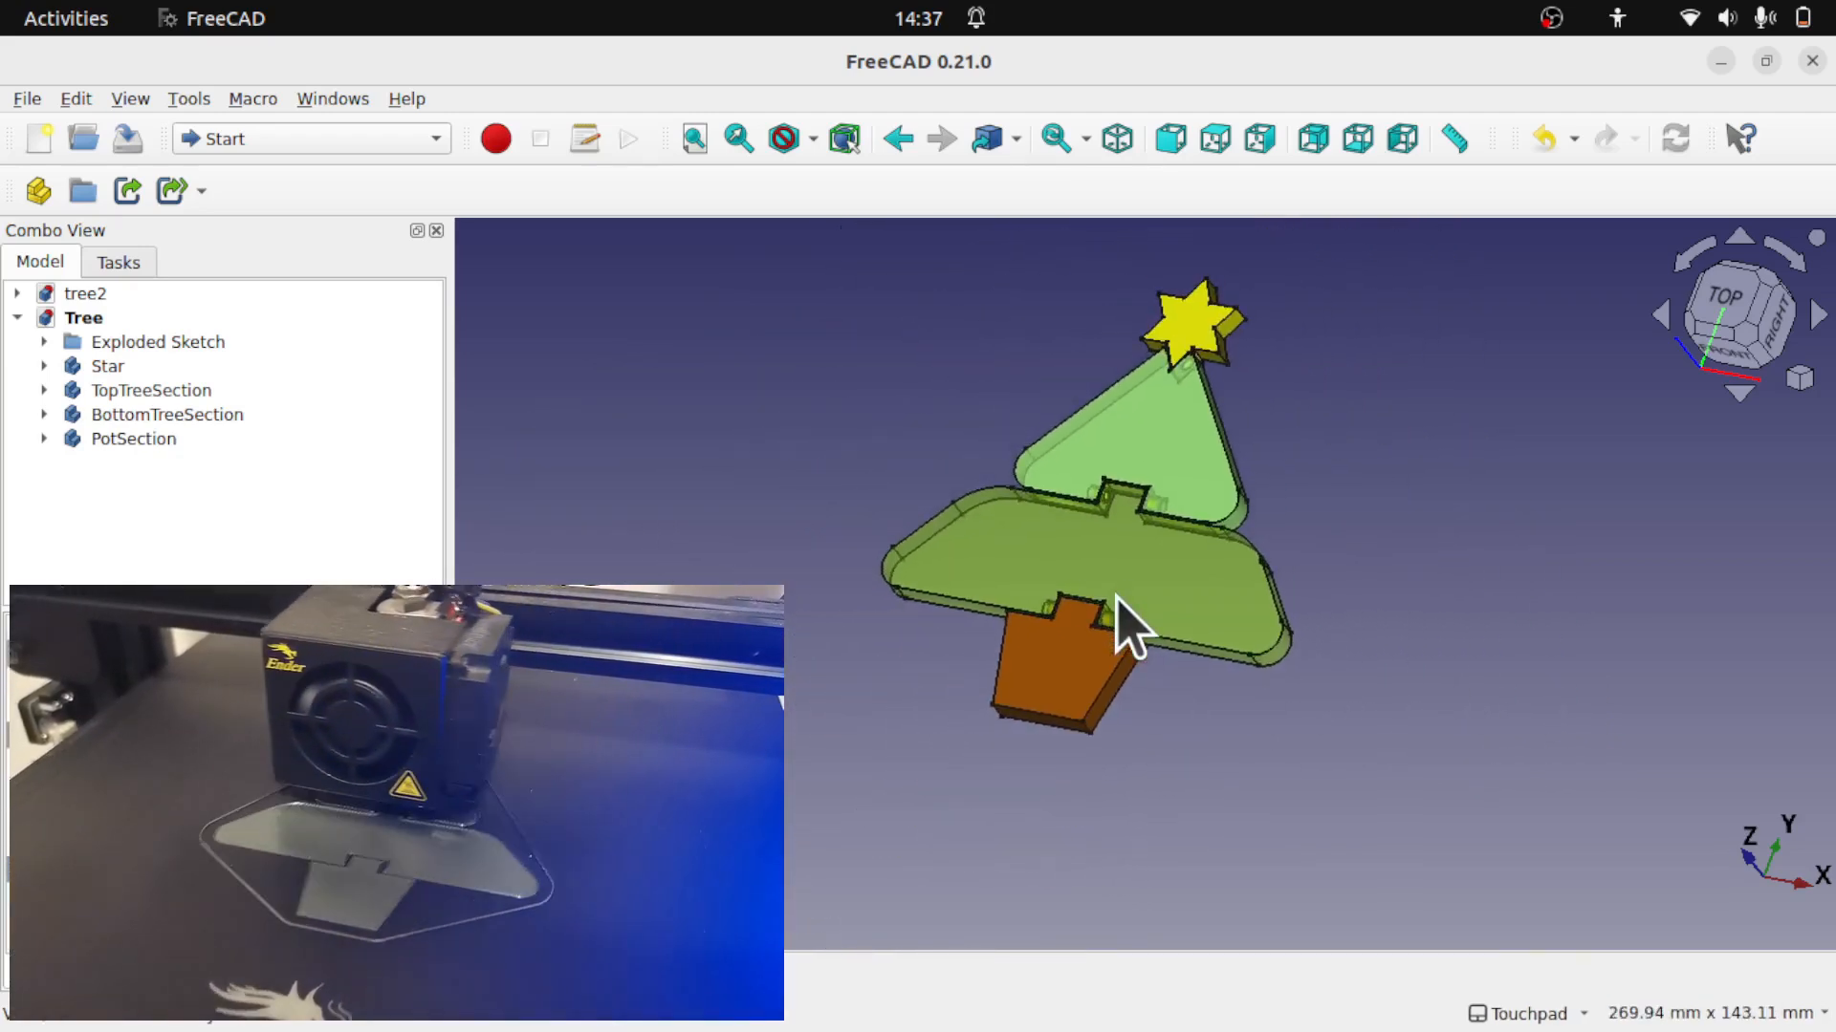
pyautogui.moveTo(1054, 556)
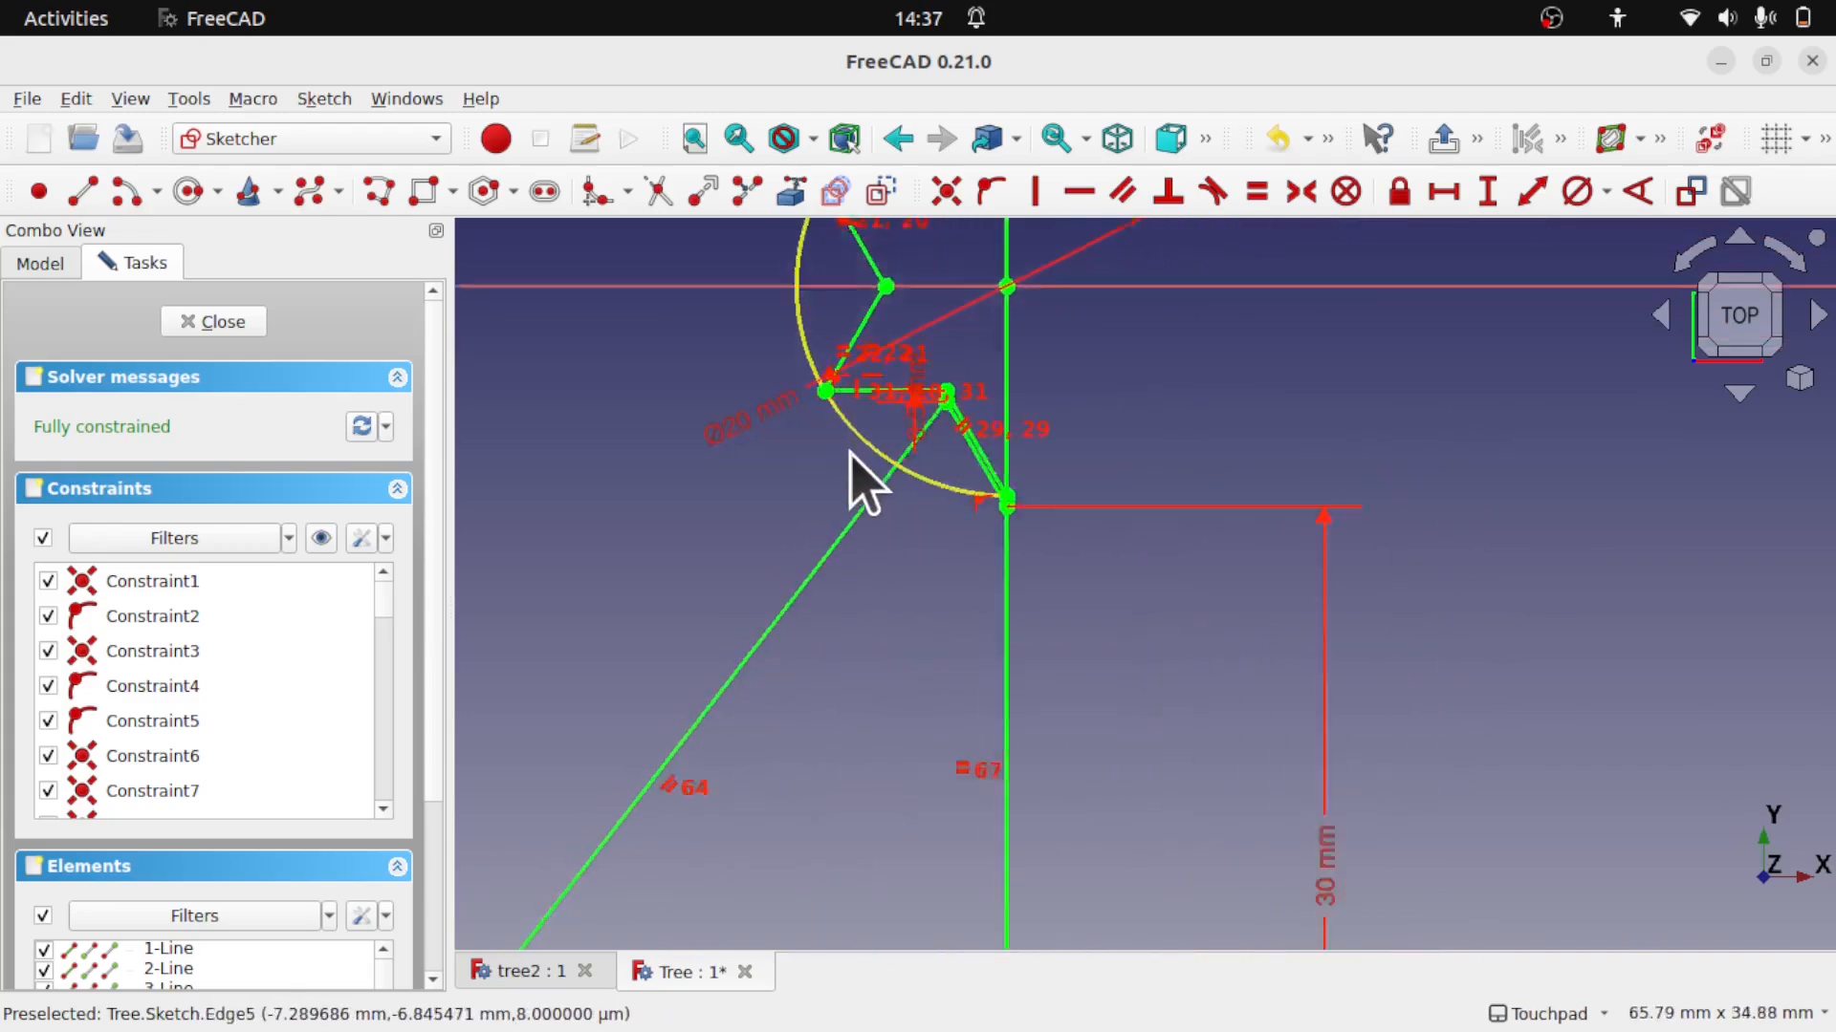
pyautogui.moveTo(971, 327)
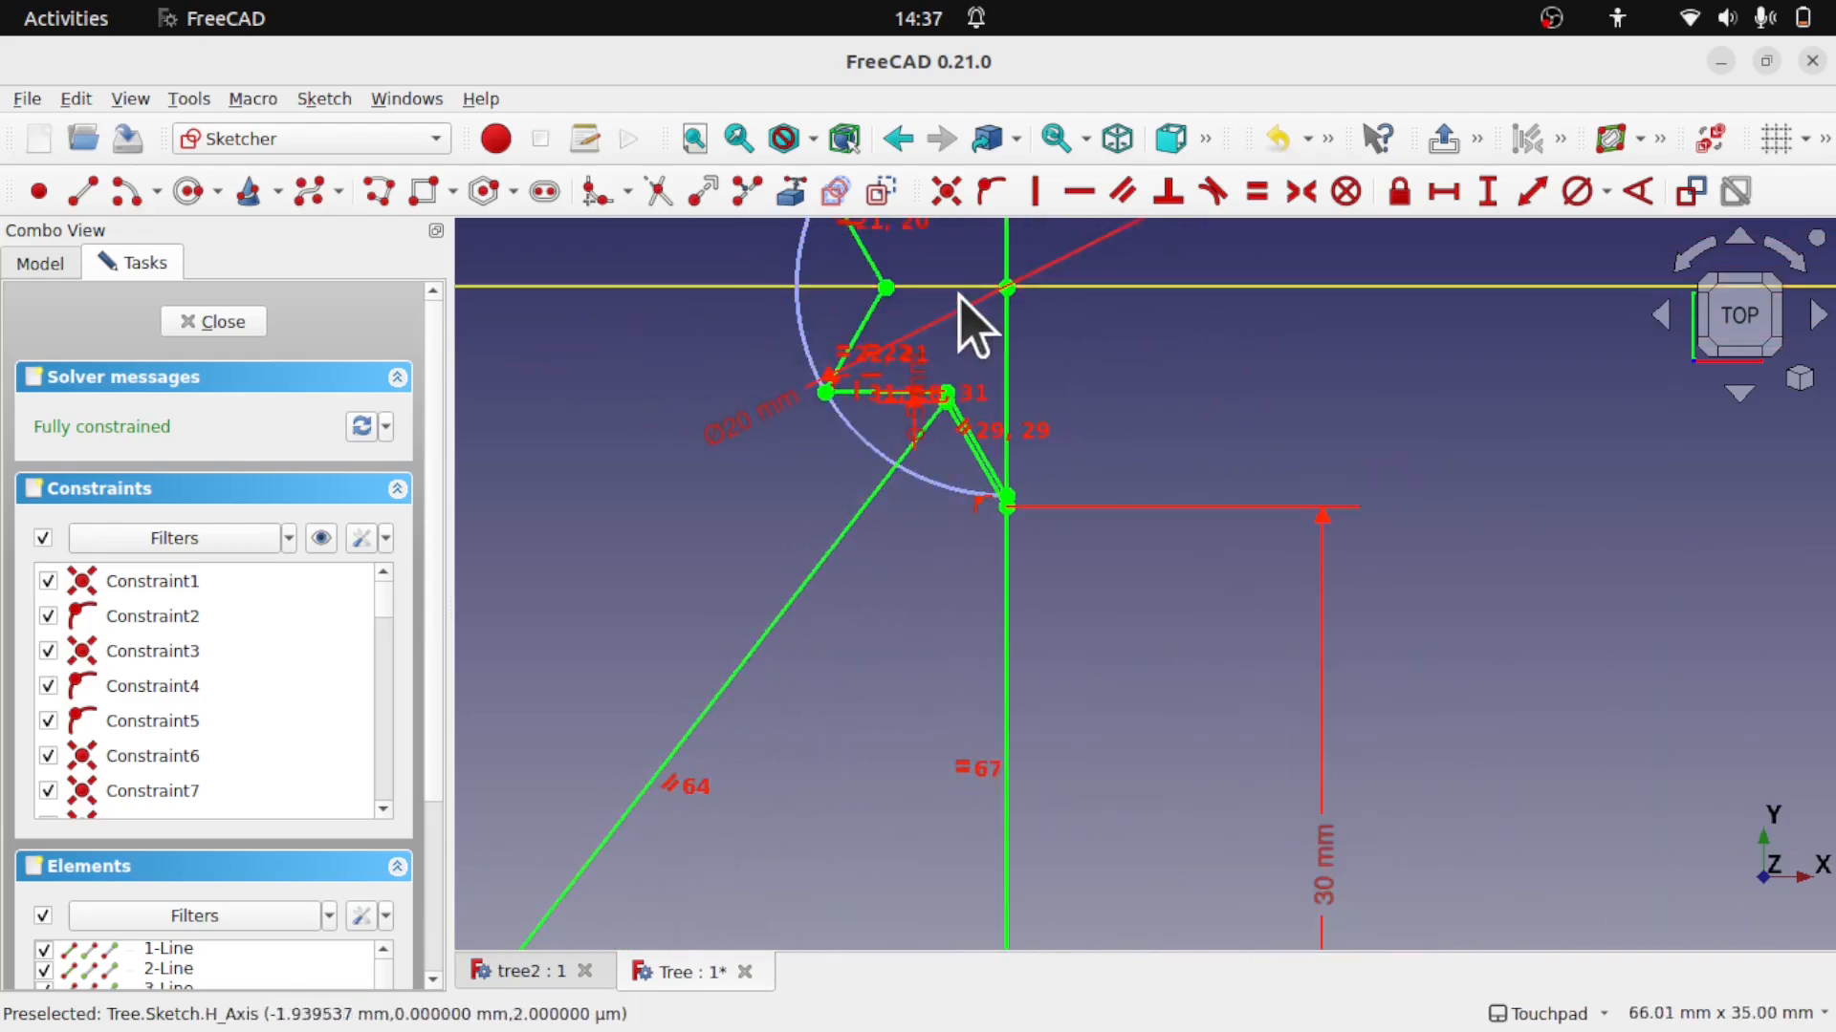
pyautogui.scroll(-3)
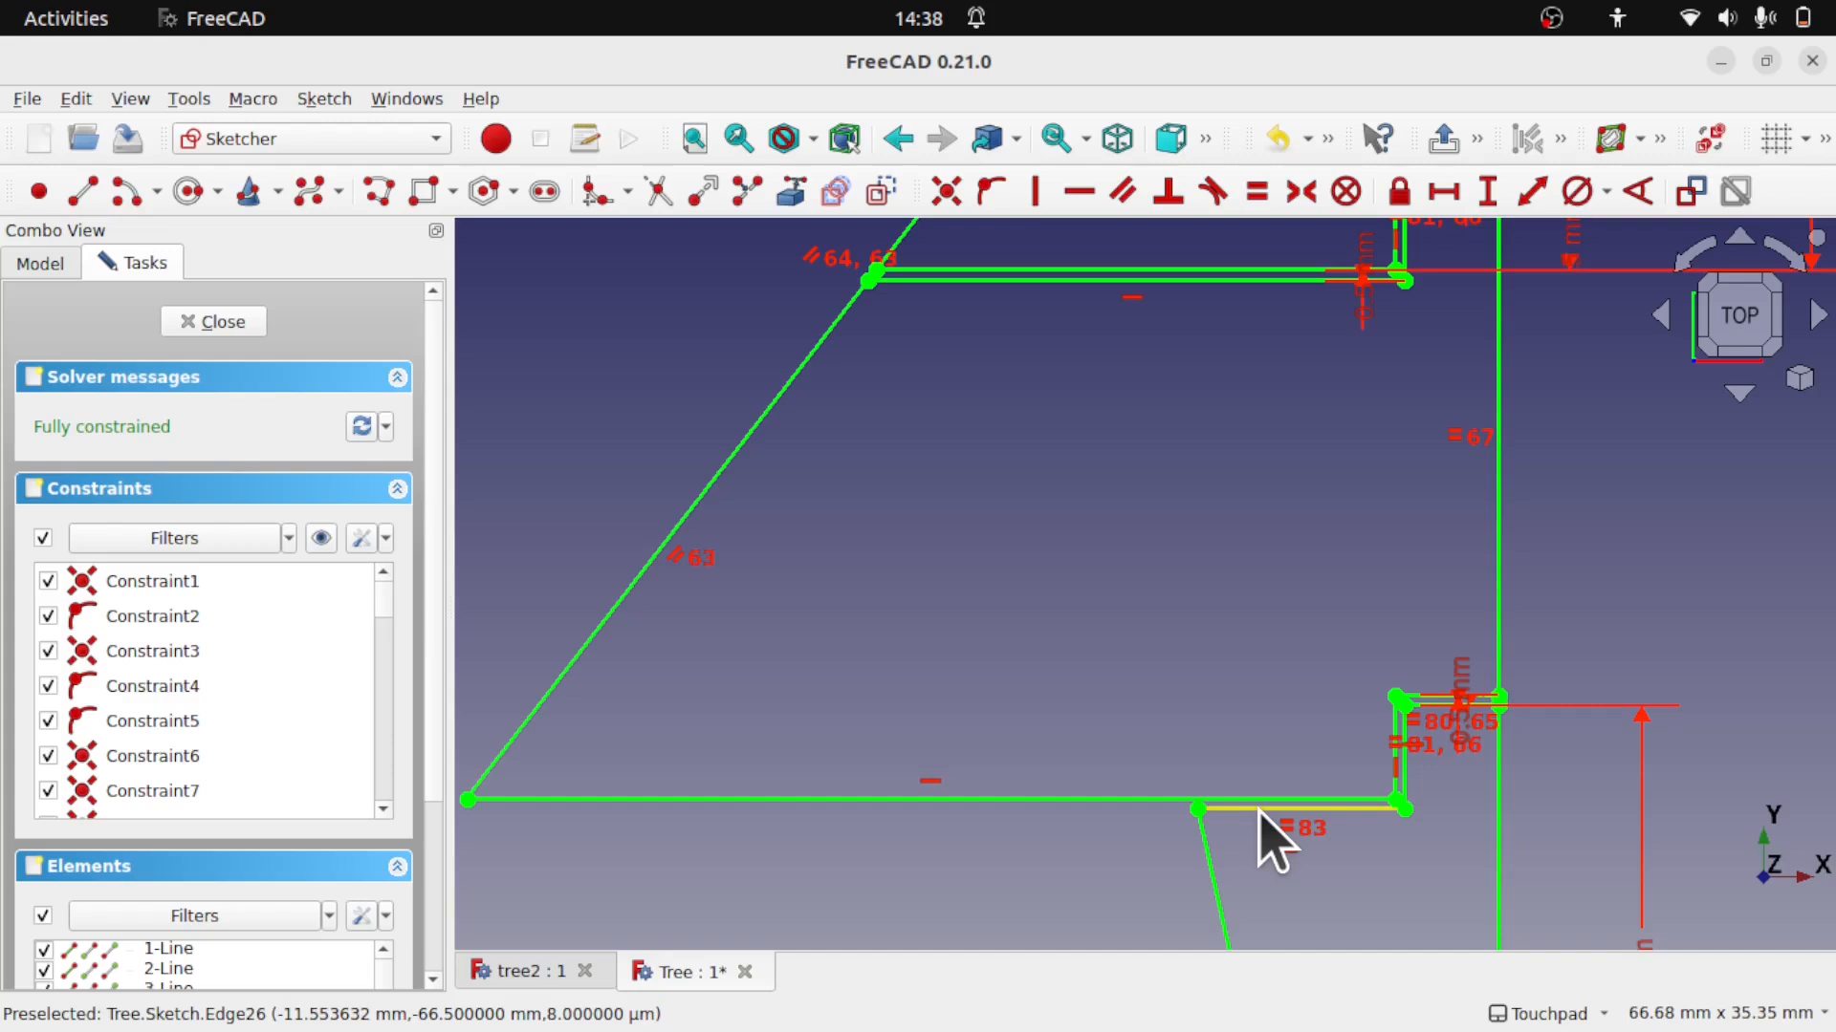
pyautogui.scroll(-3)
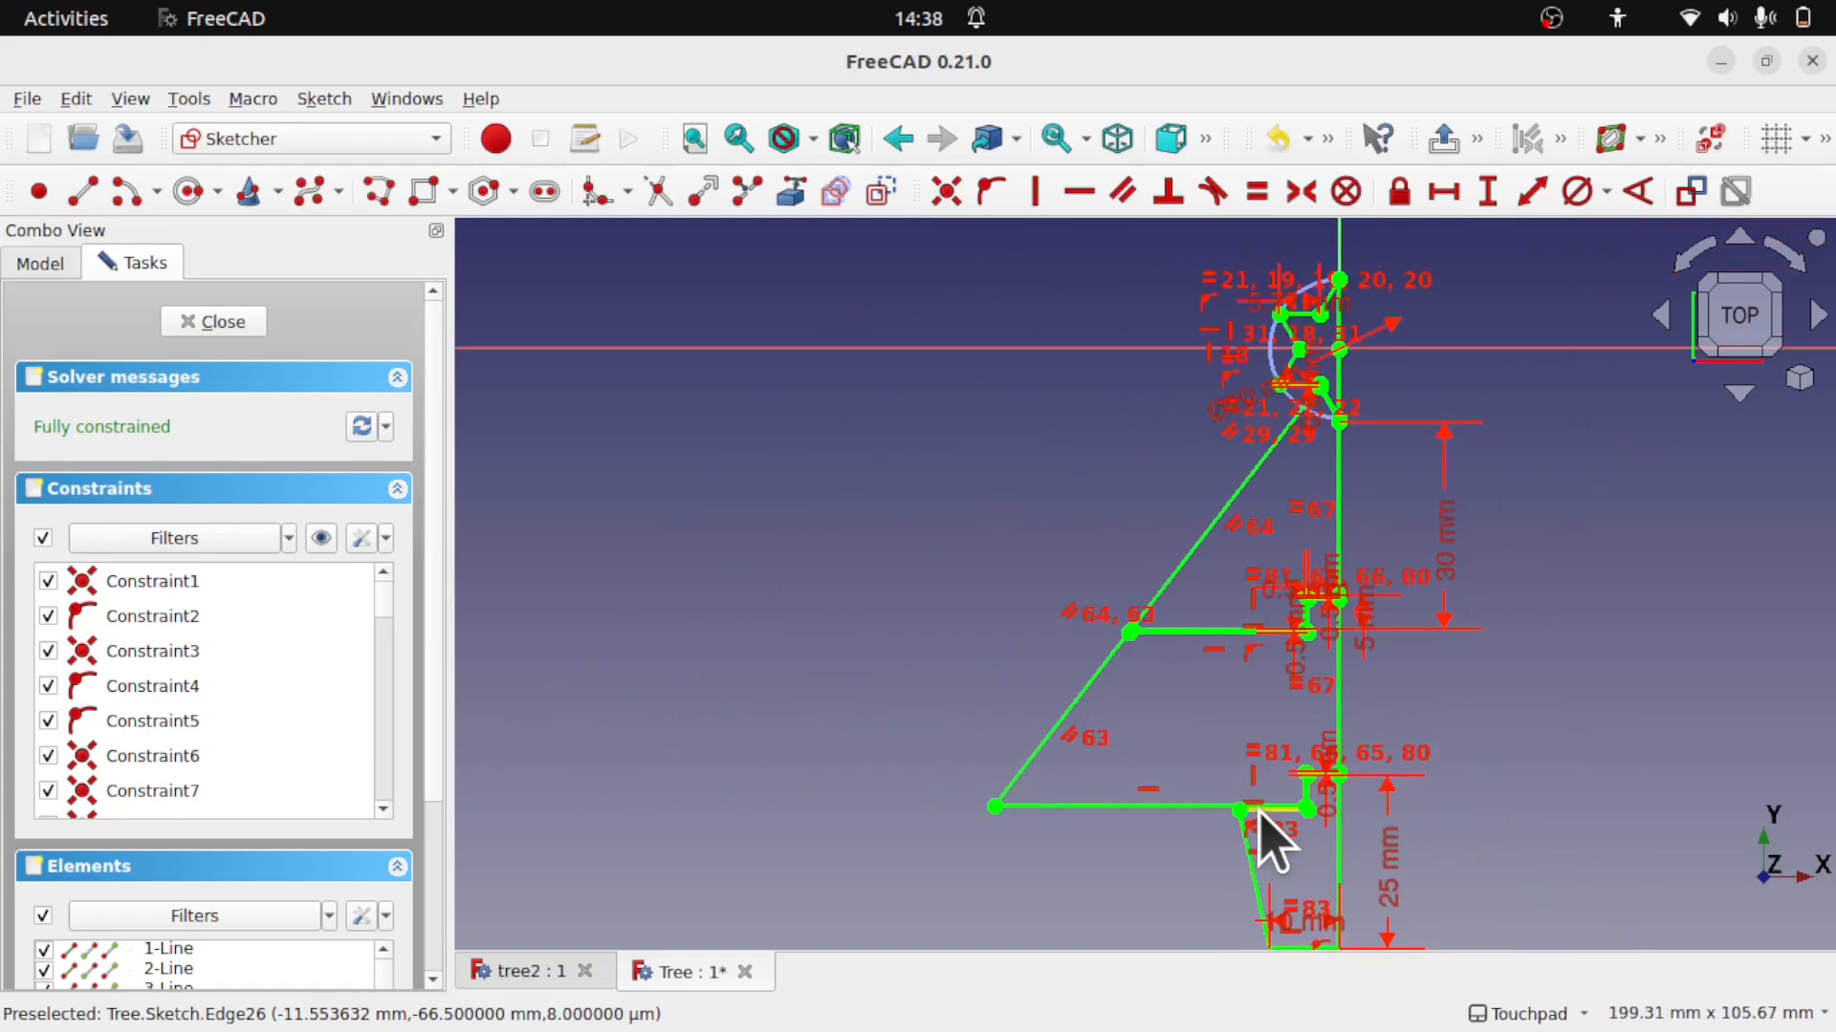
# Switch to the tree2 document showing the mirrored star, sections and pot.
pyautogui.click(212, 321)
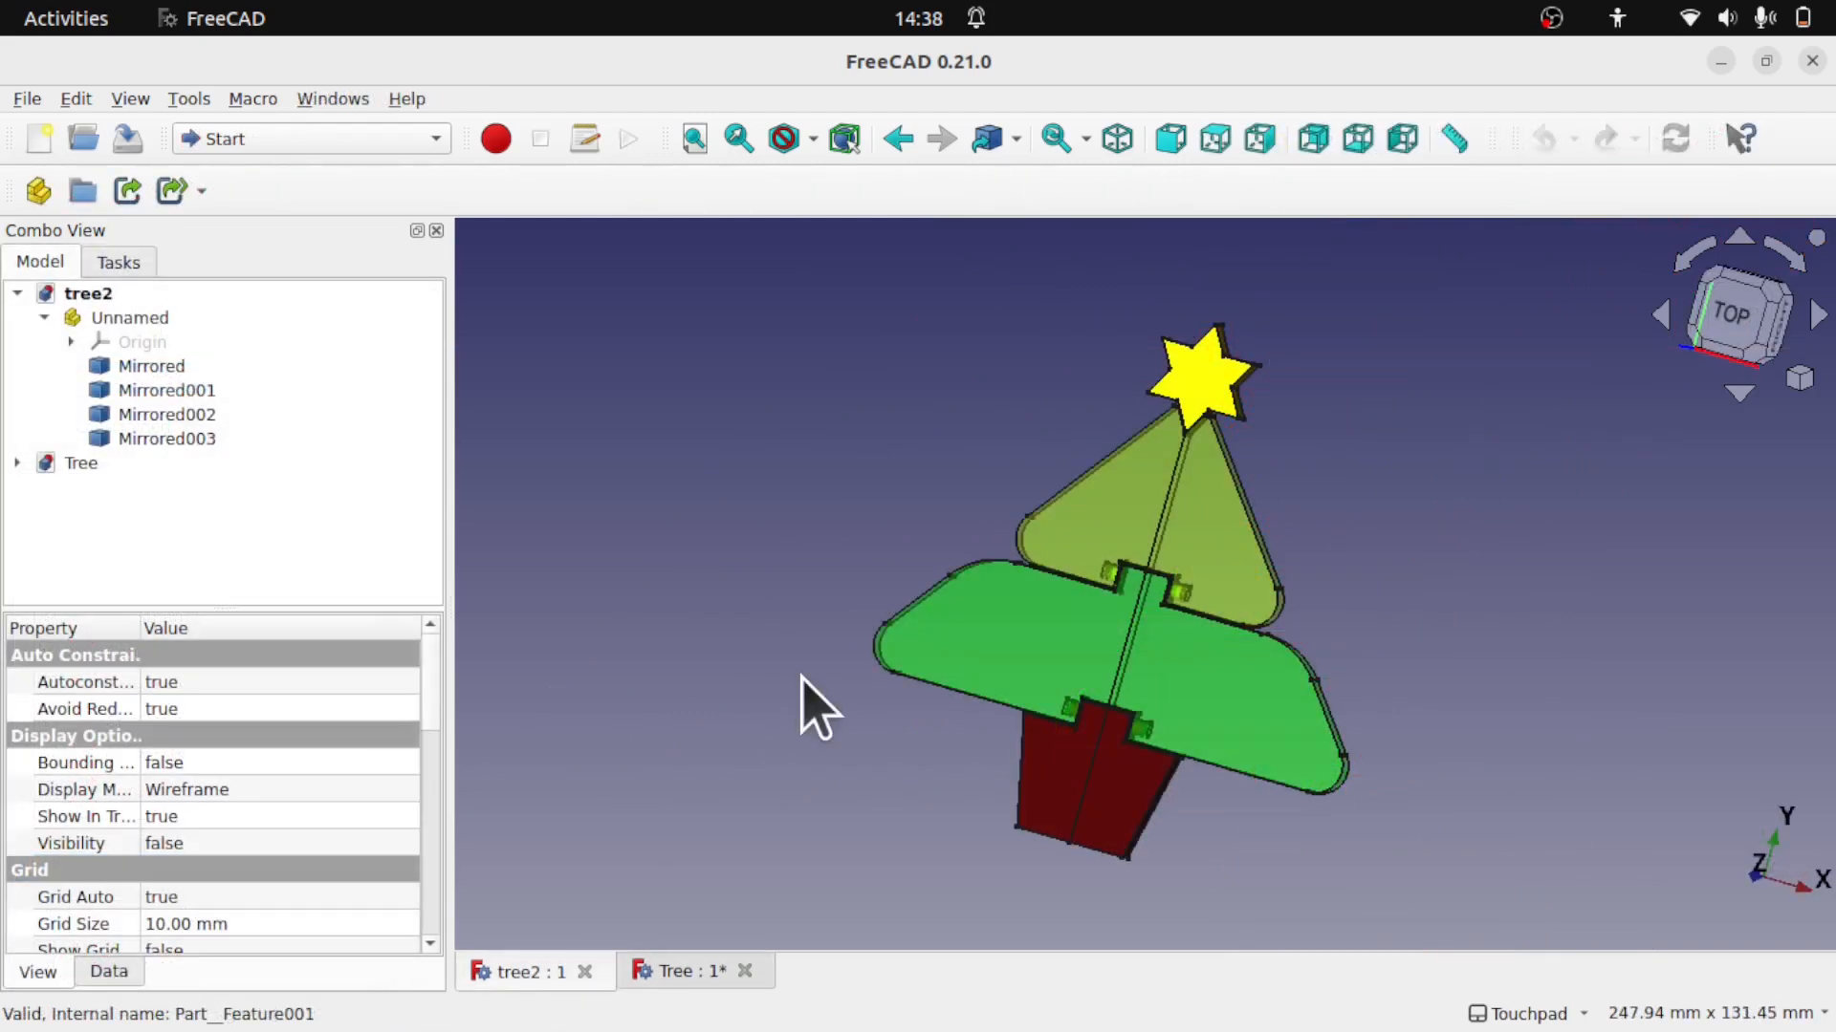
pyautogui.click(153, 365)
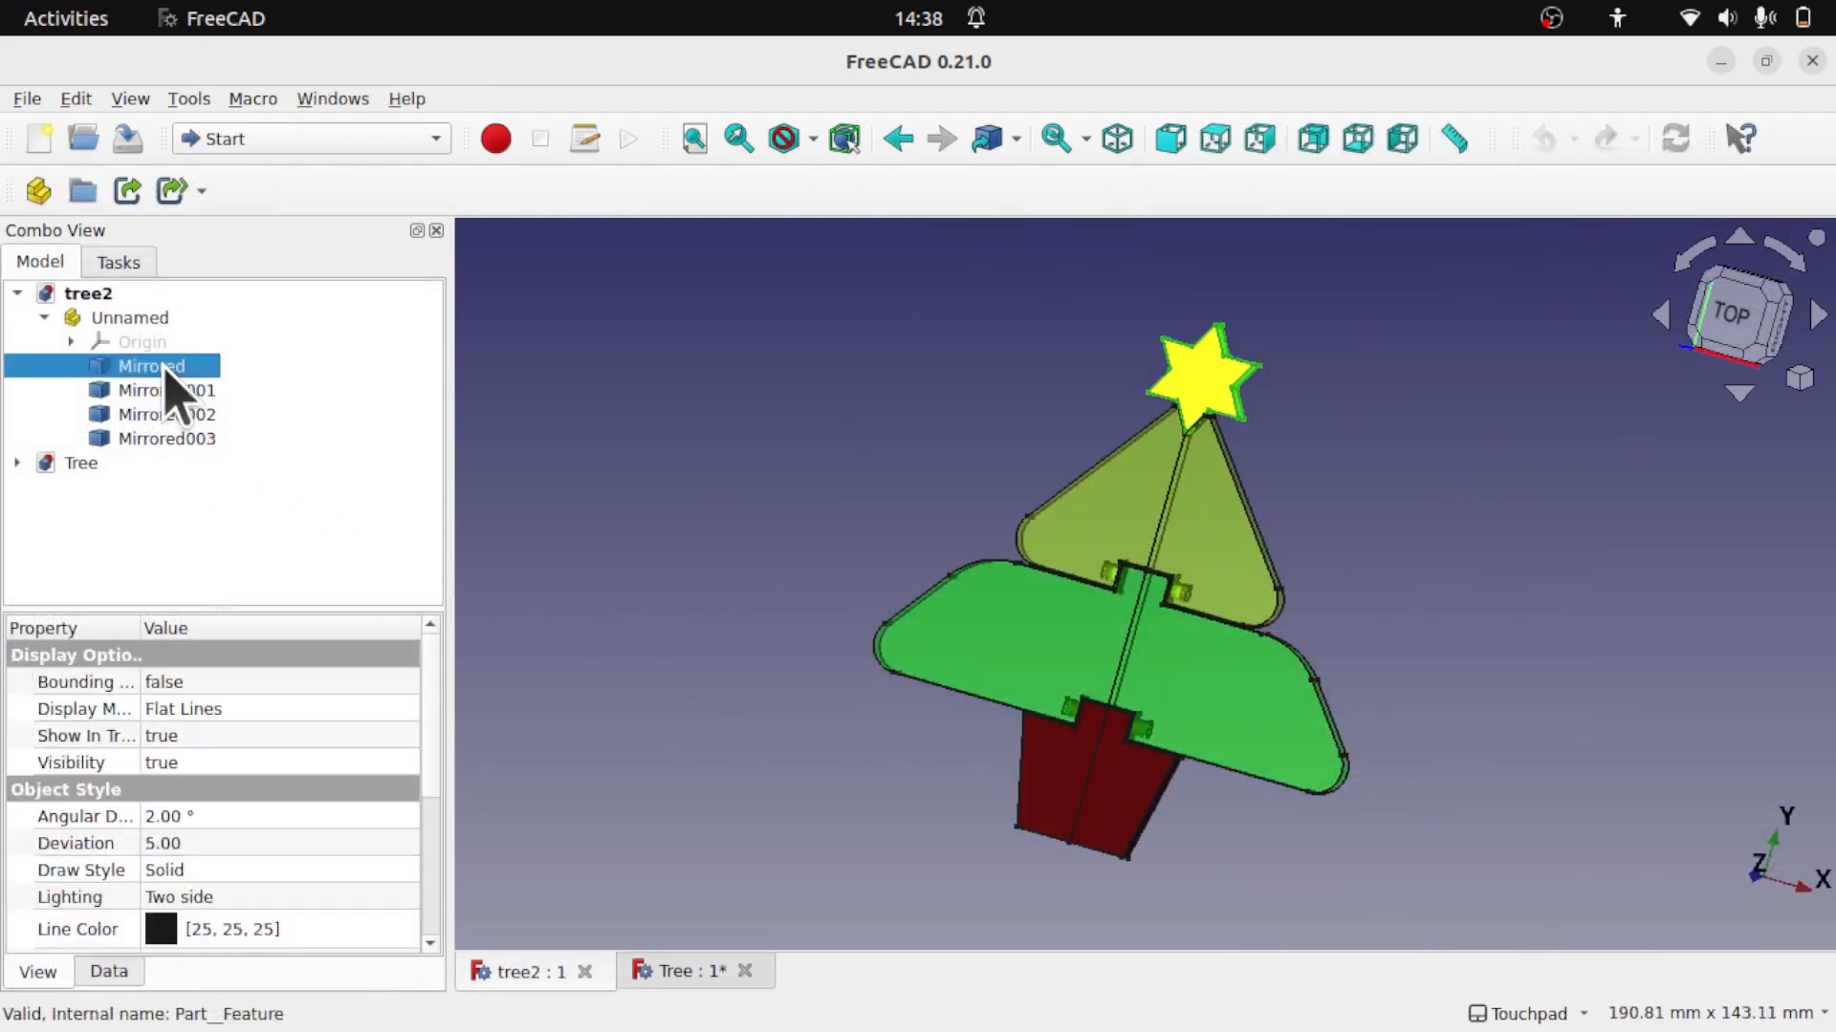
pyautogui.click(166, 390)
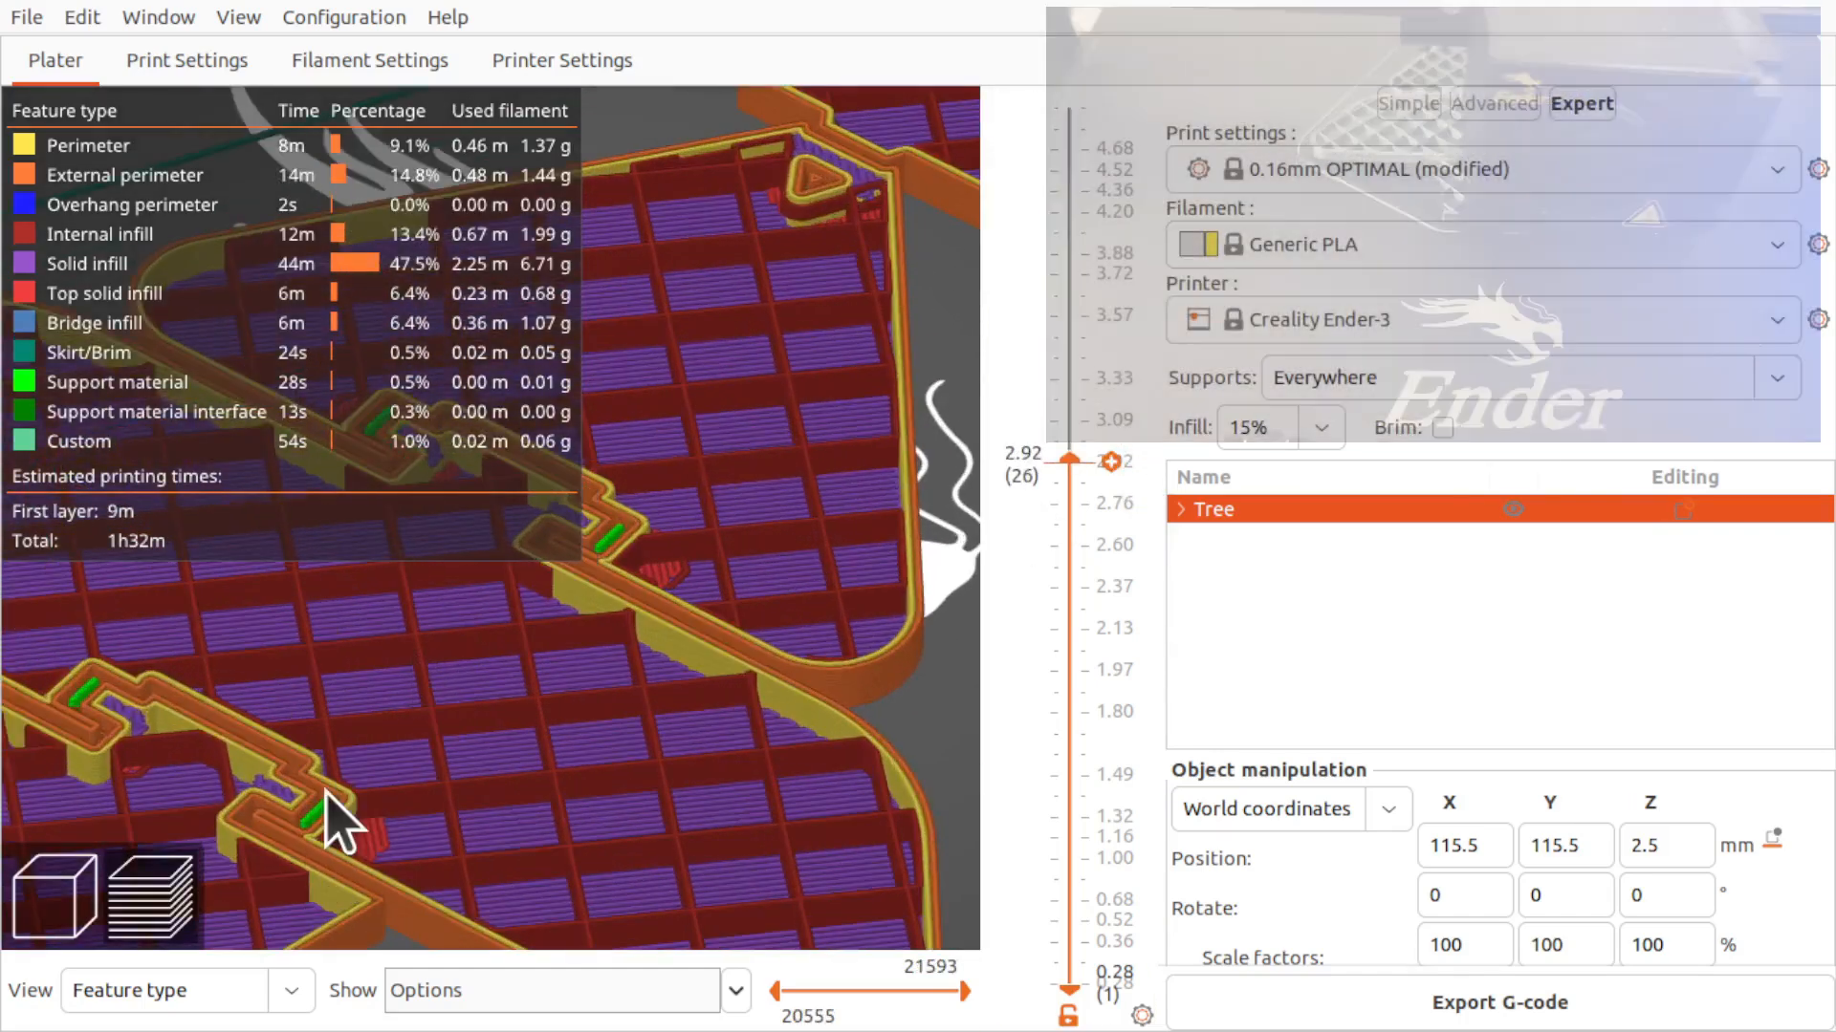
pyautogui.moveTo(650, 633)
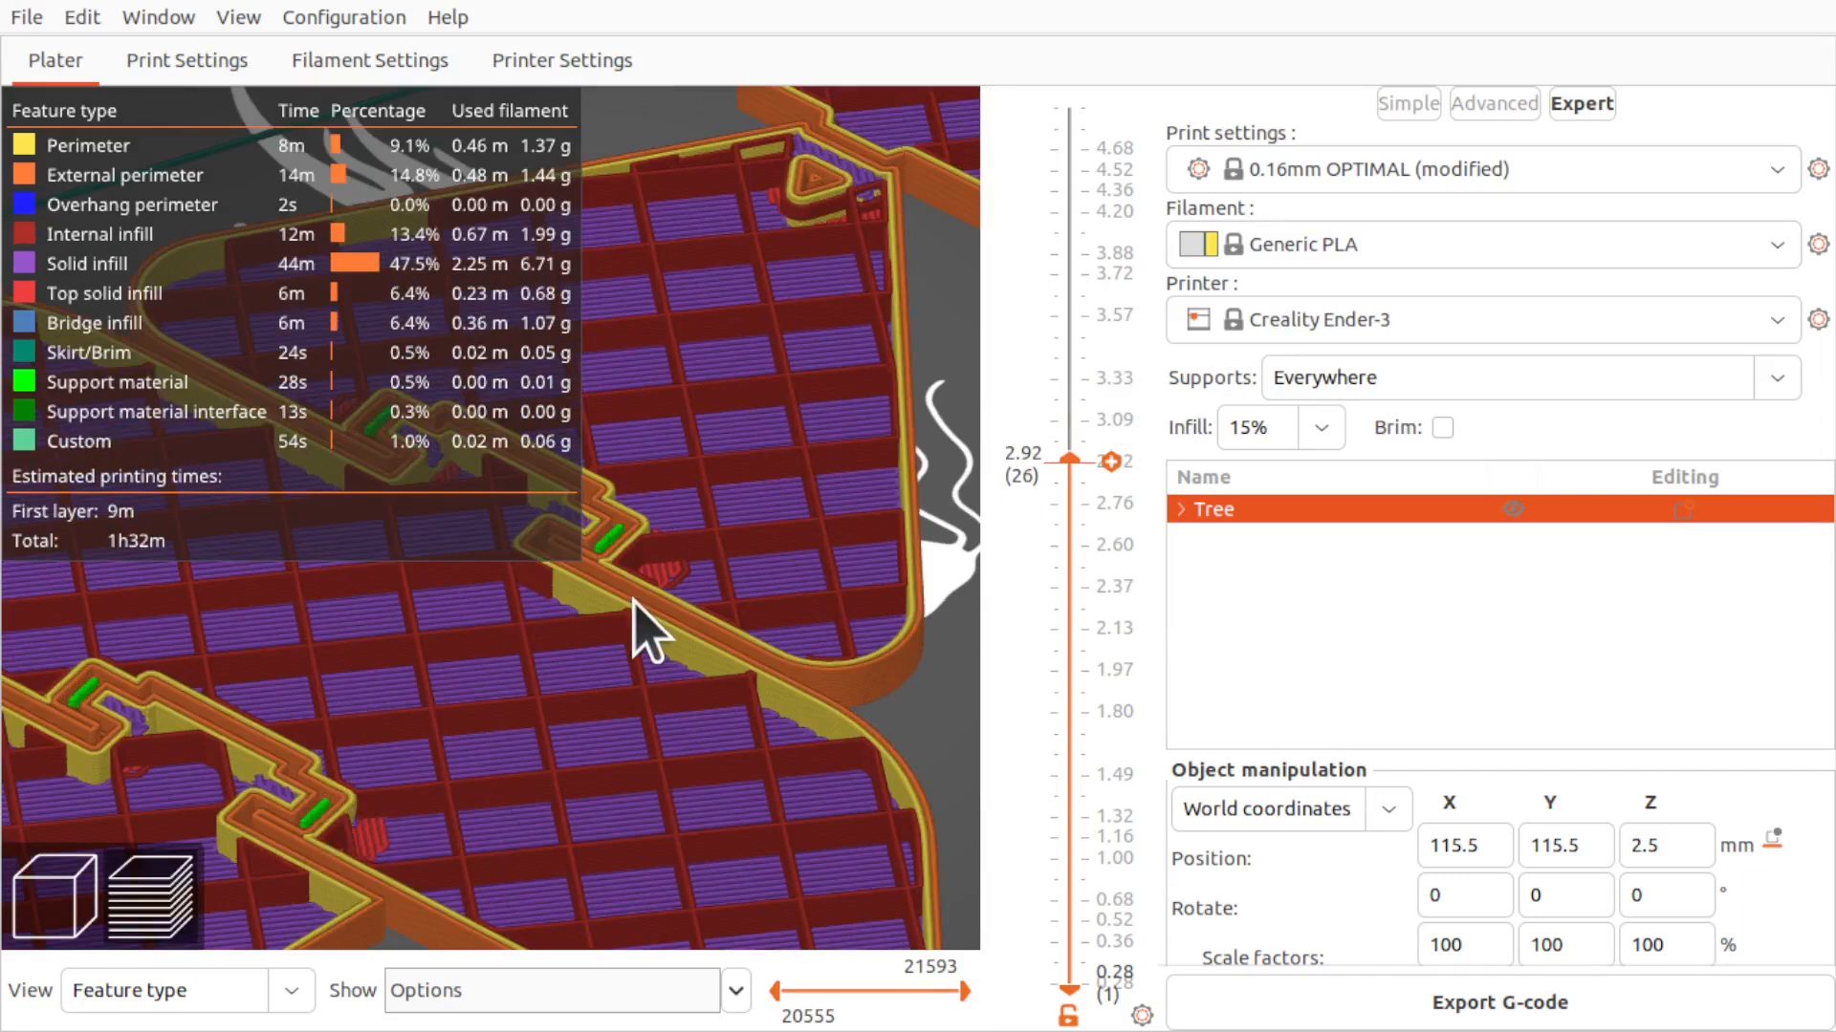
pyautogui.moveTo(1312, 205)
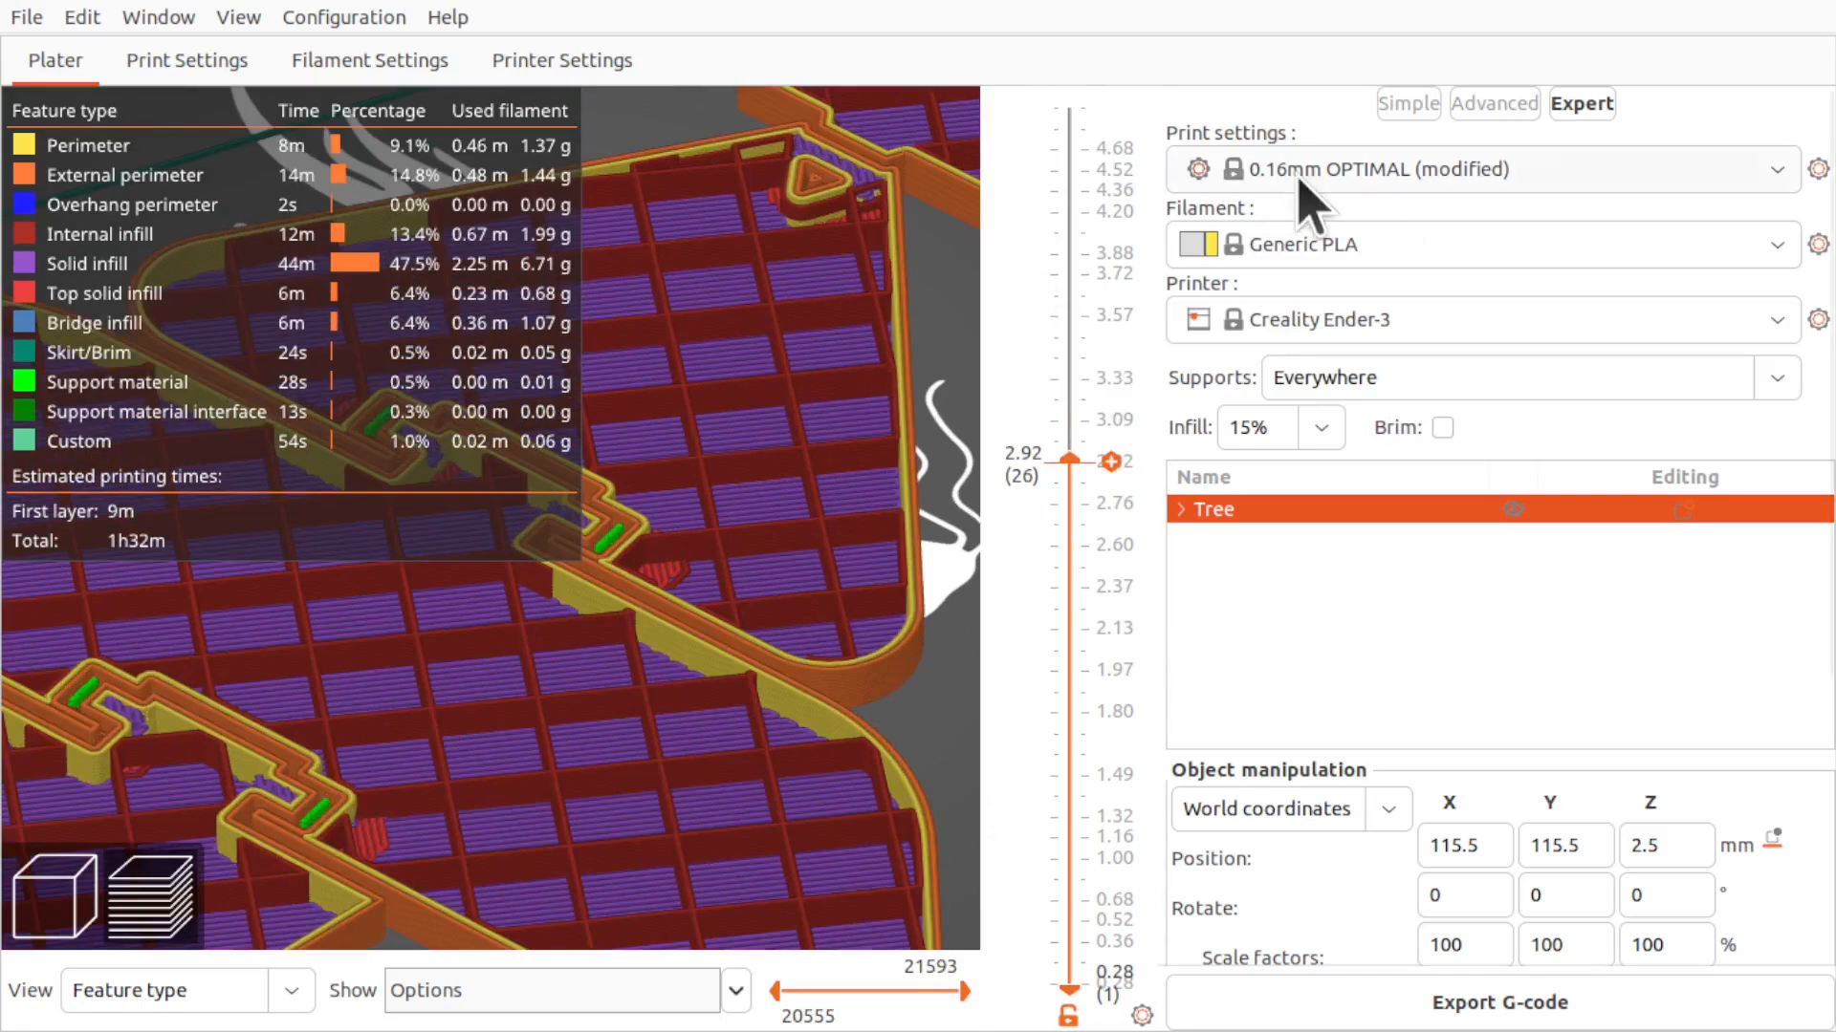
pyautogui.moveTo(1287, 379)
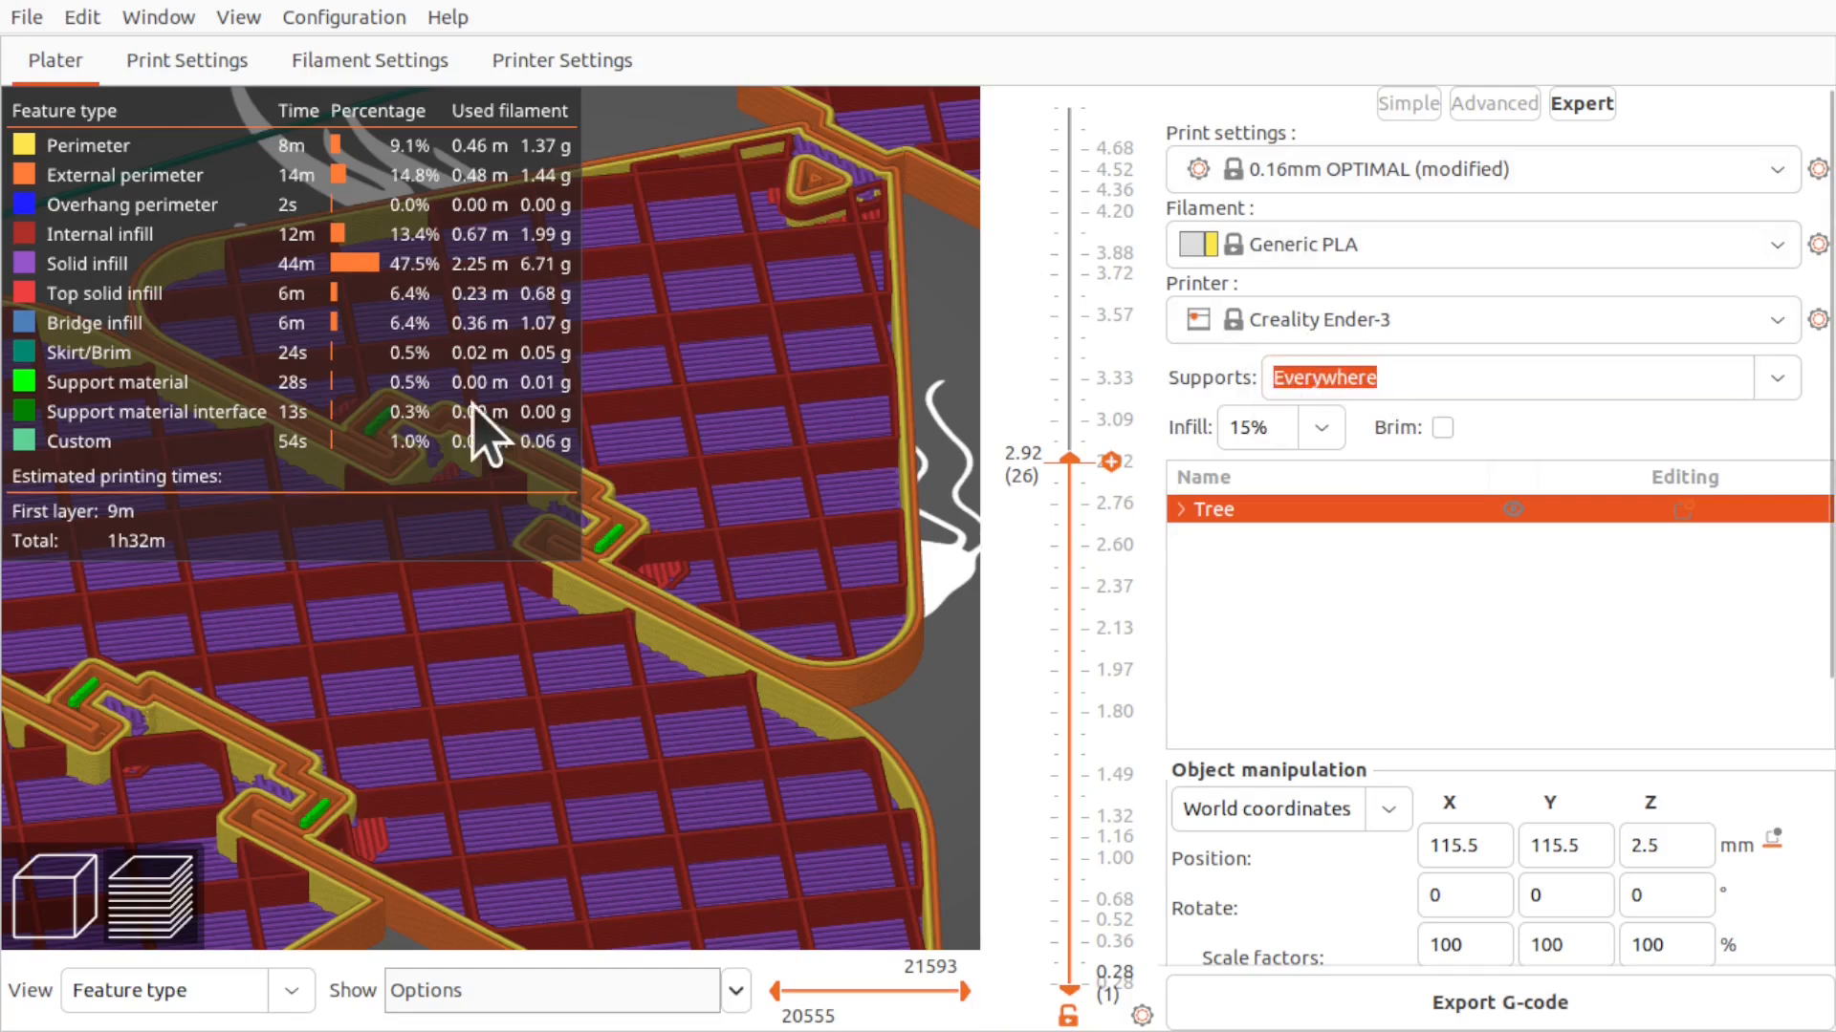
pyautogui.moveTo(116, 382)
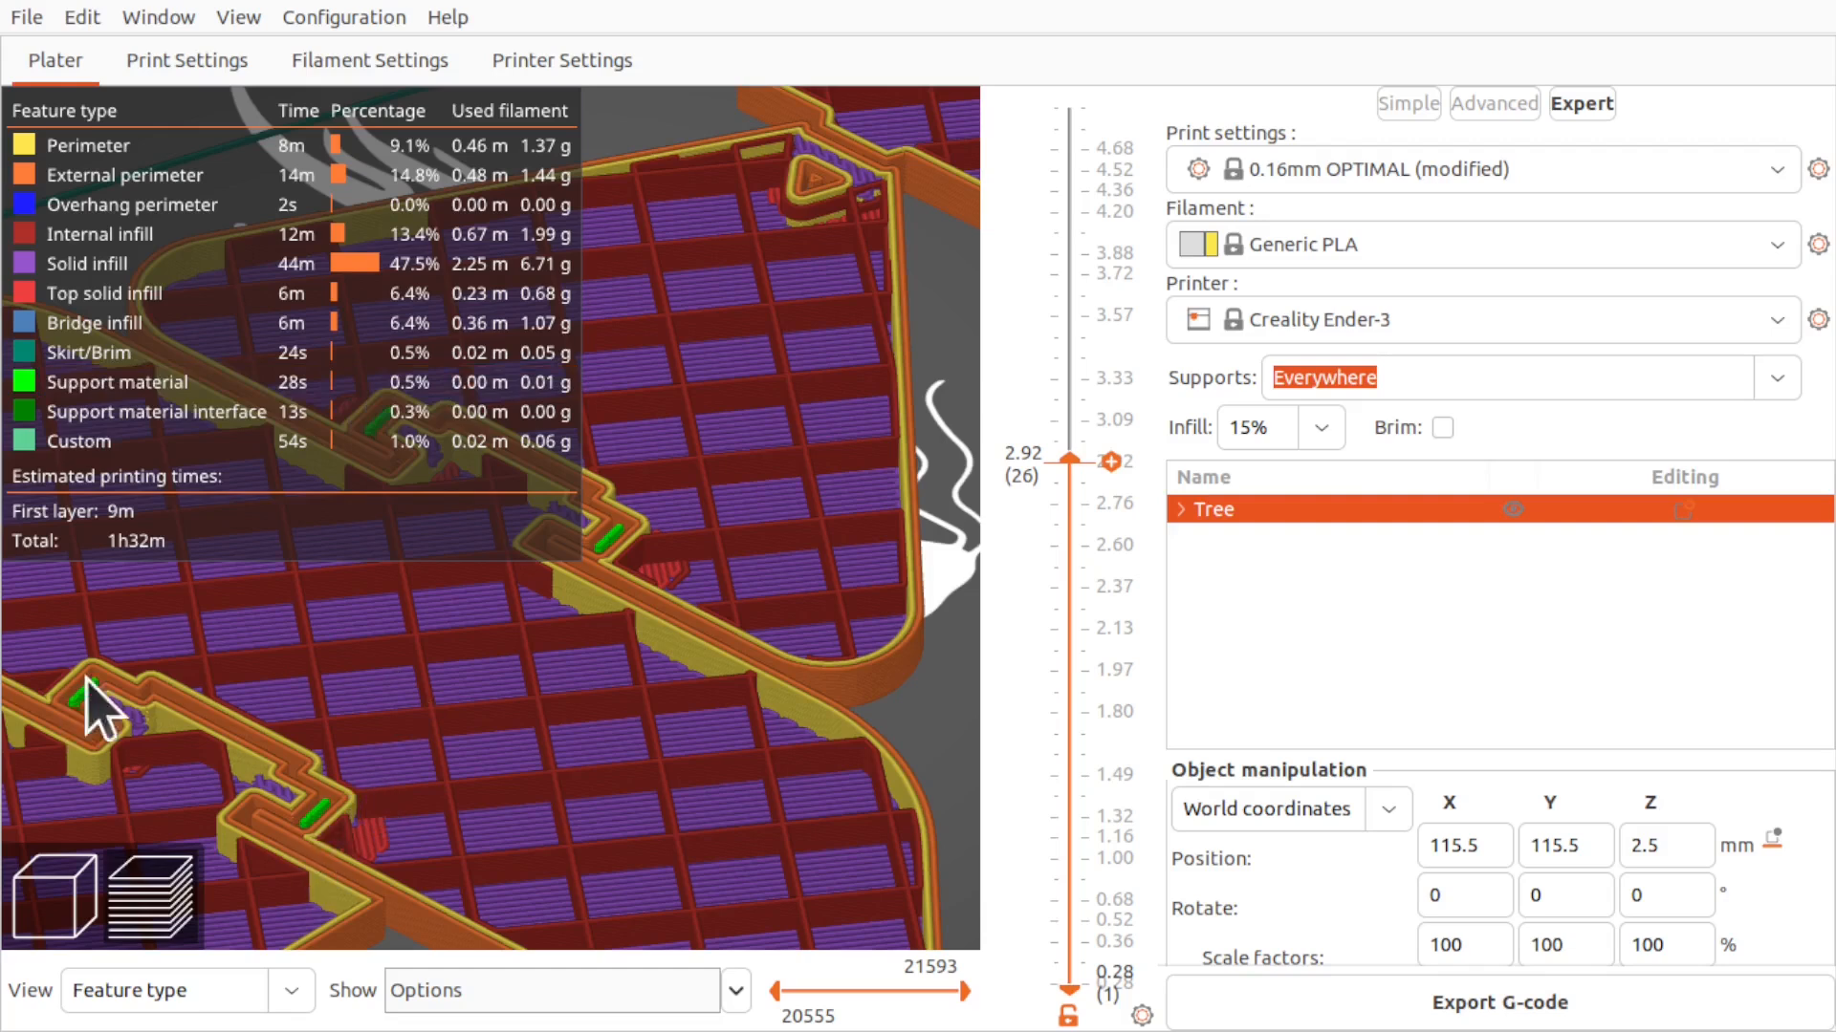
pyautogui.moveTo(306, 807)
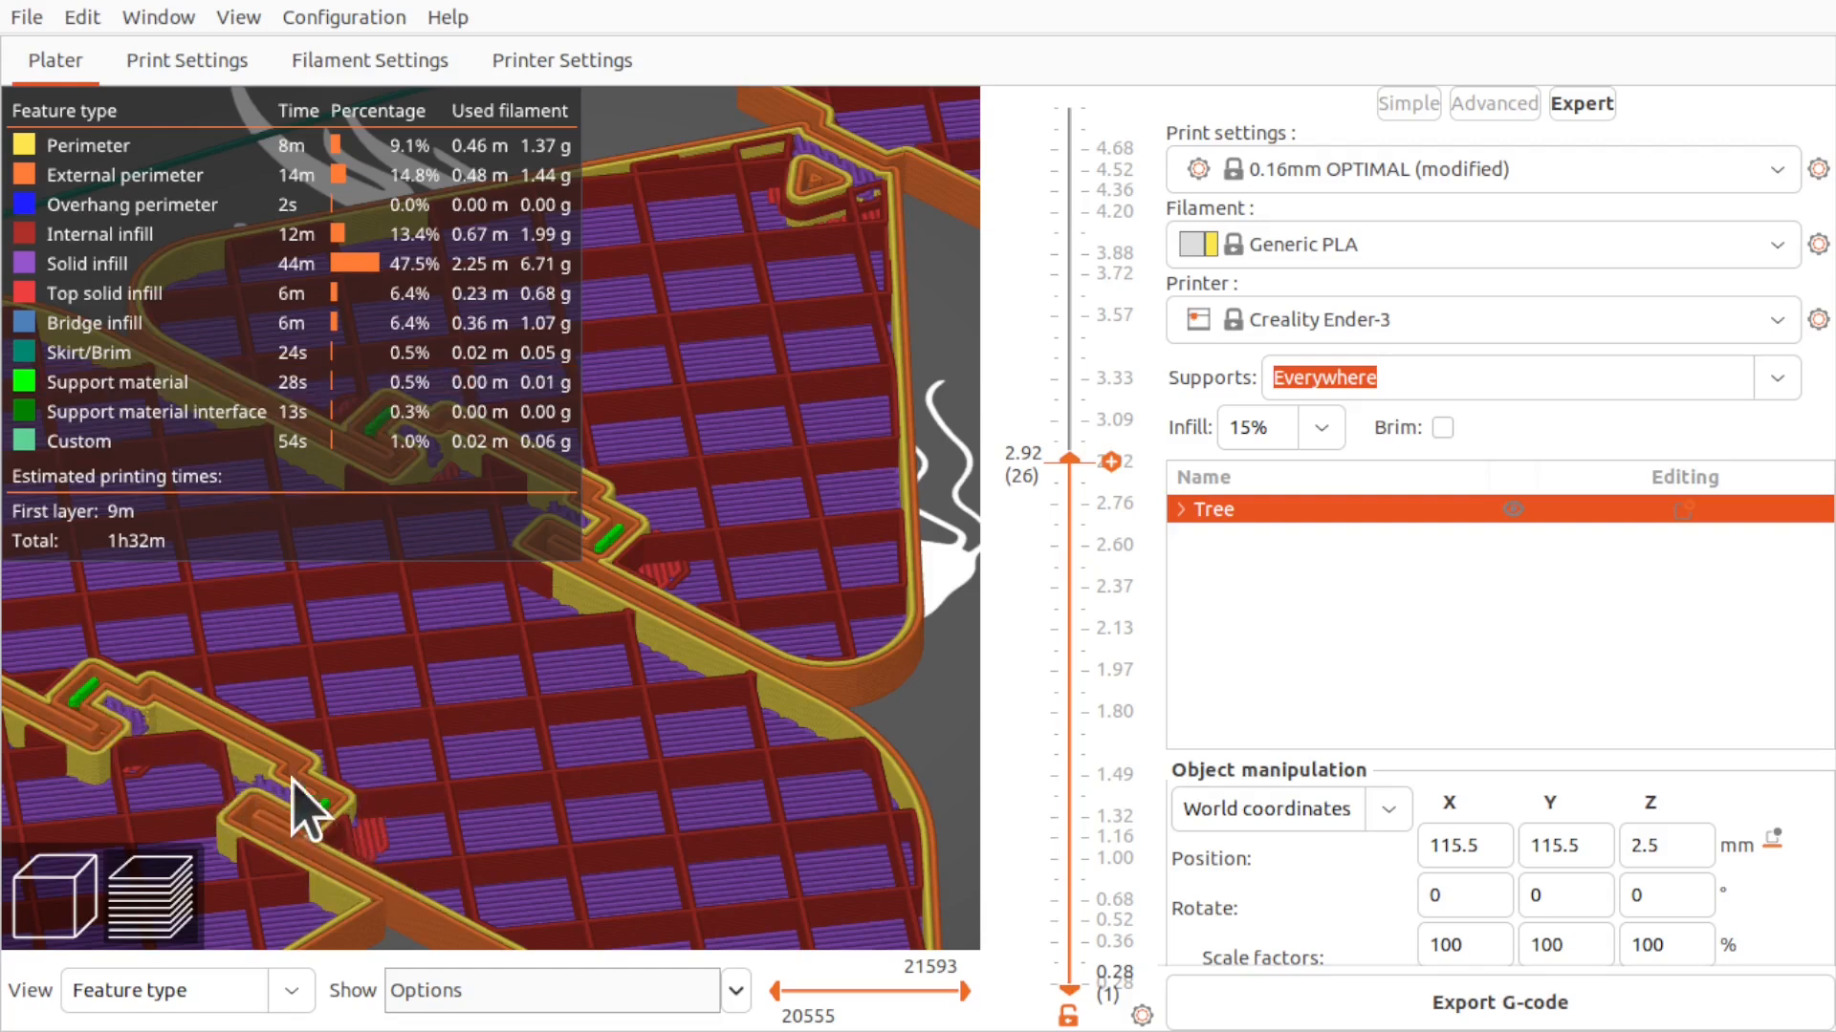
pyautogui.moveTo(342, 841)
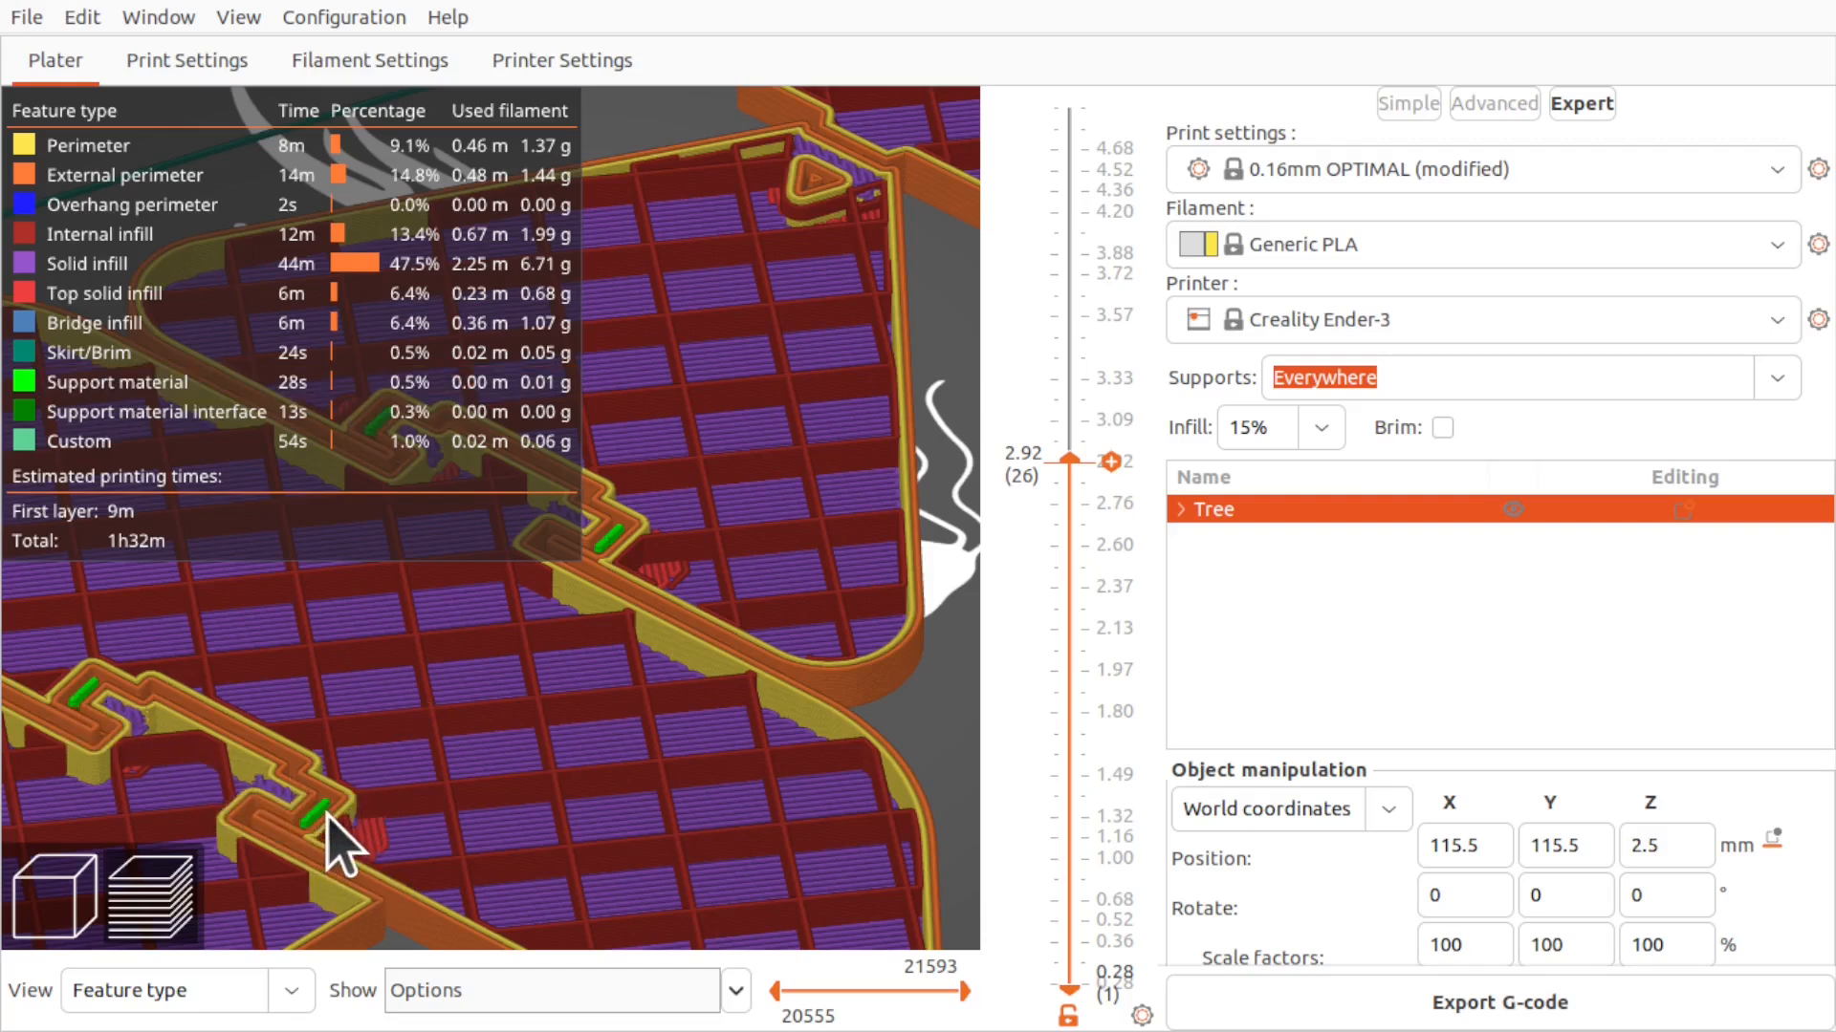